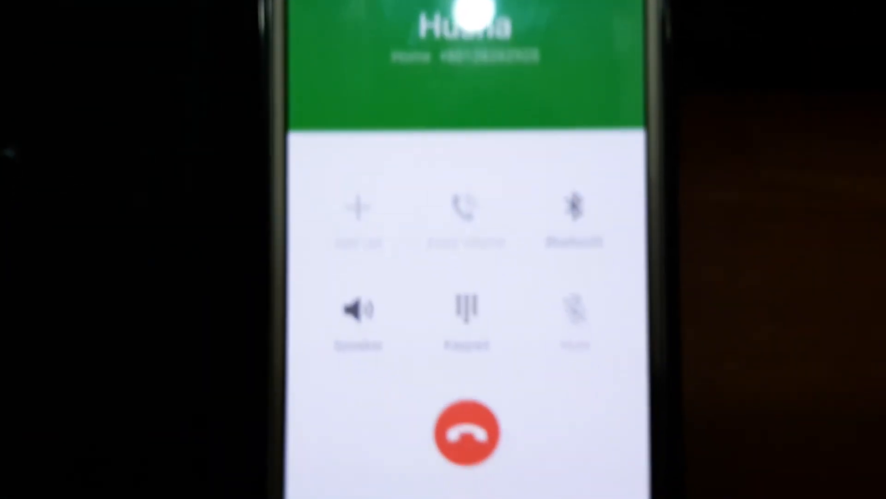
pyautogui.click(466, 432)
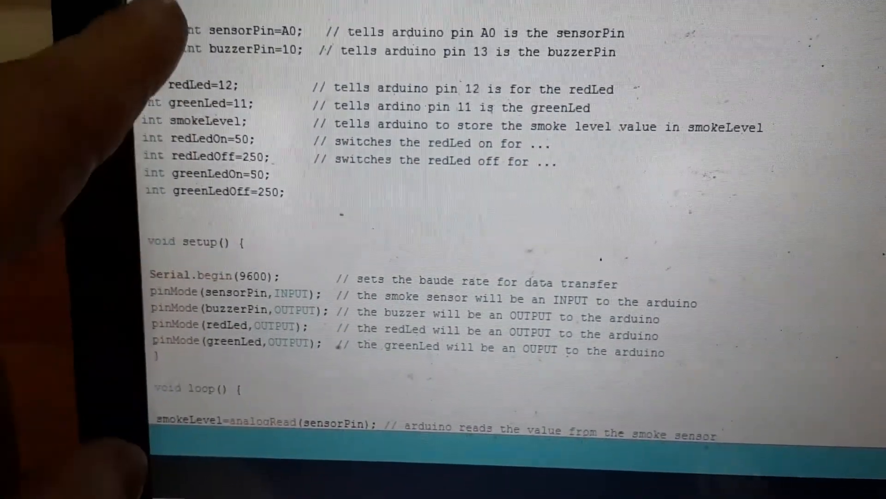
pyautogui.scroll(3)
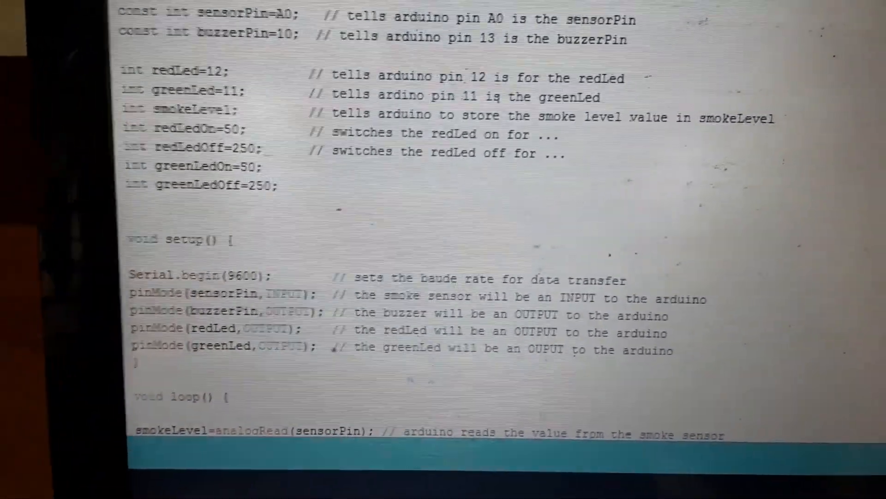
pyautogui.scroll(-3)
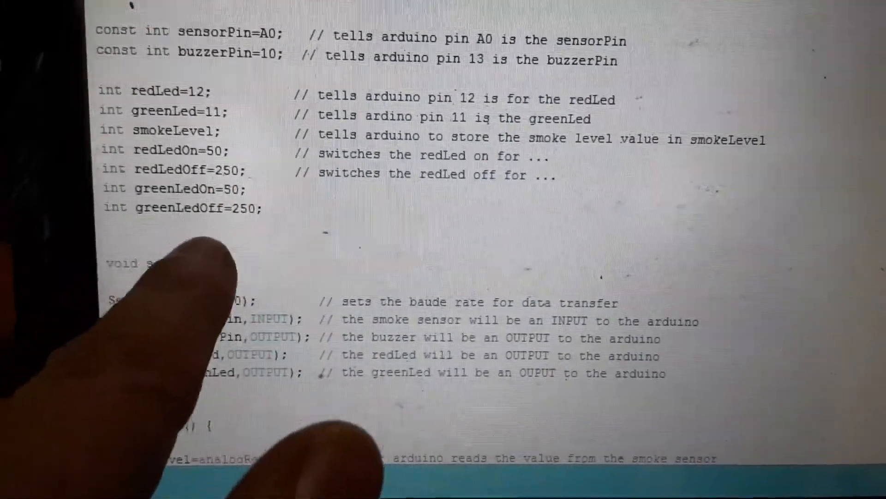
pyautogui.scroll(-3)
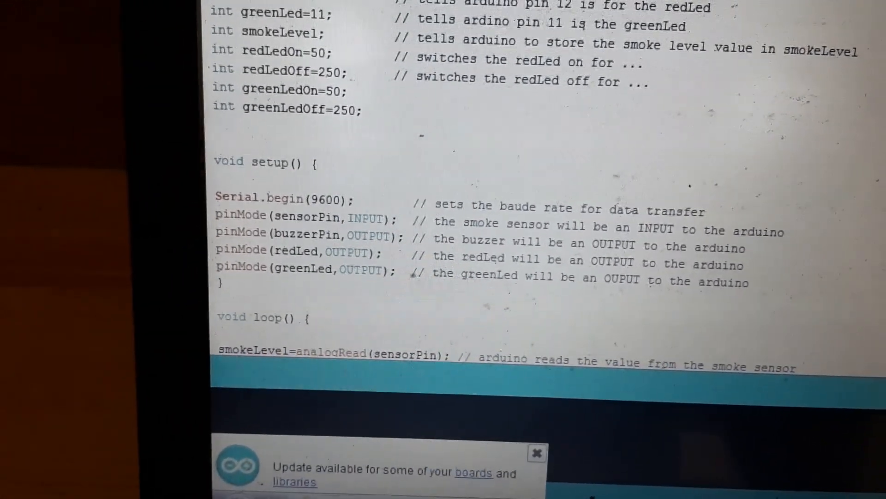
pyautogui.scroll(-3)
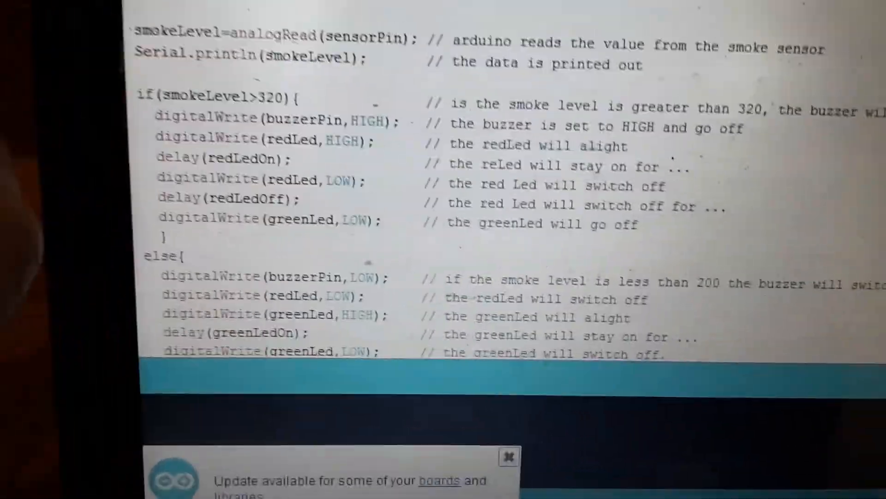
pyautogui.scroll(3)
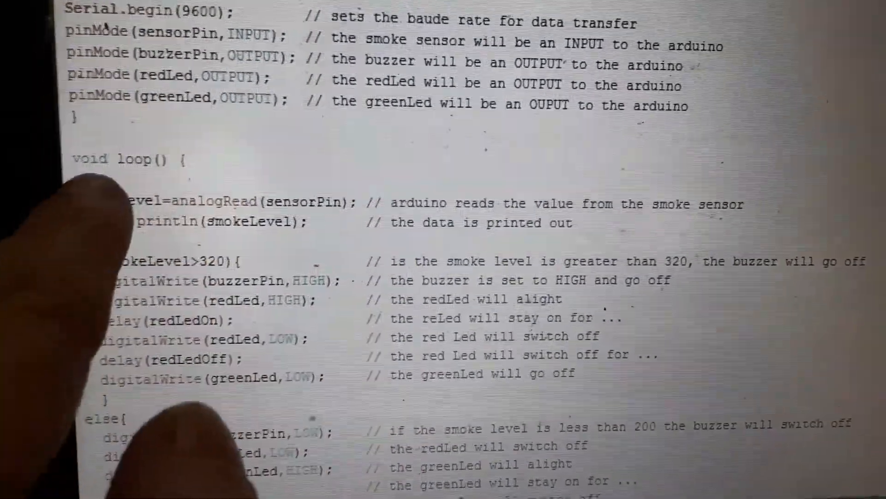
pyautogui.scroll(-3)
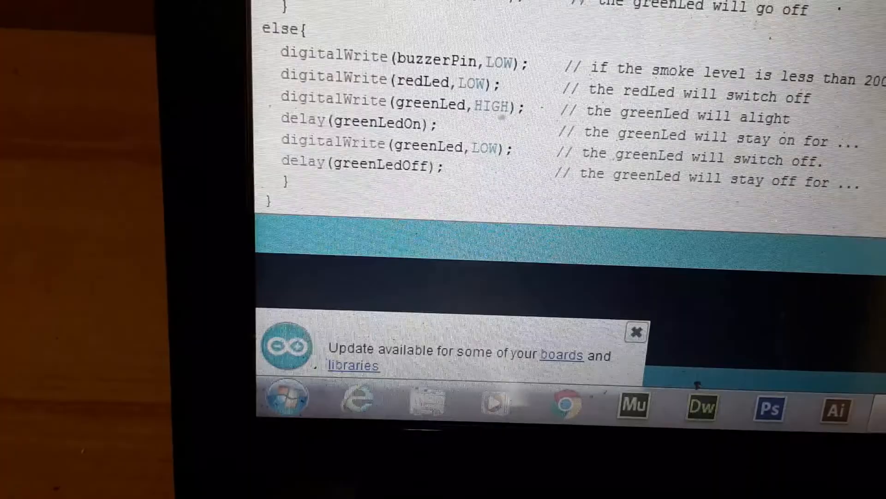
pyautogui.scroll(3)
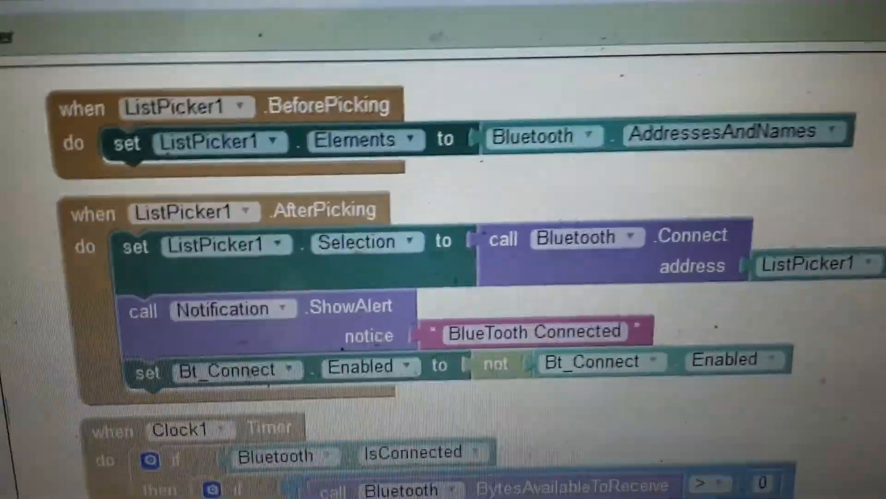
pyautogui.scroll(-3)
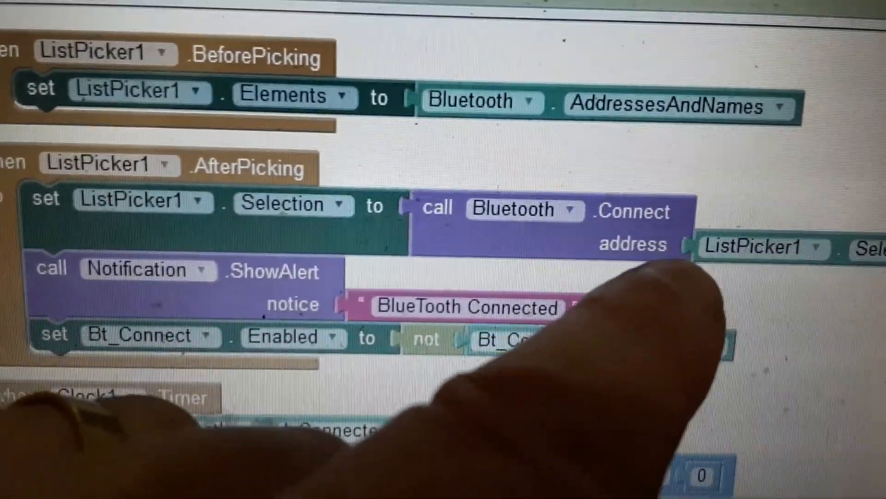
pyautogui.scroll(-3)
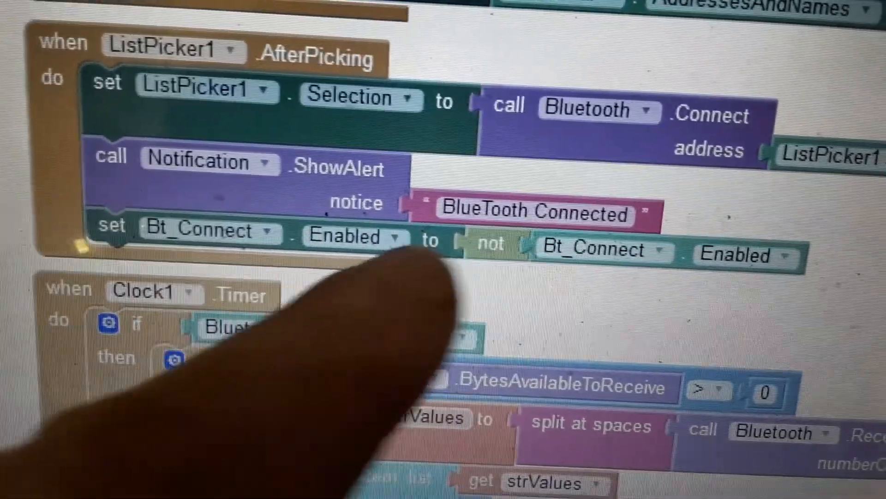
pyautogui.scroll(-3)
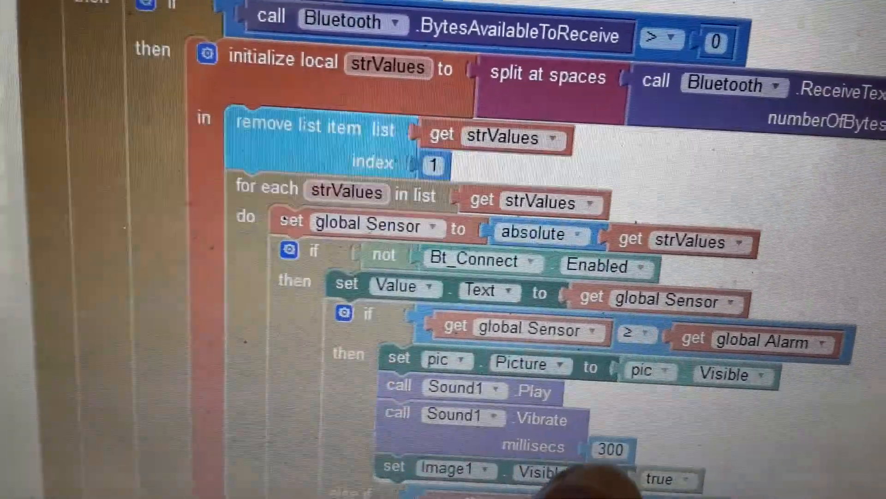
pyautogui.scroll(-3)
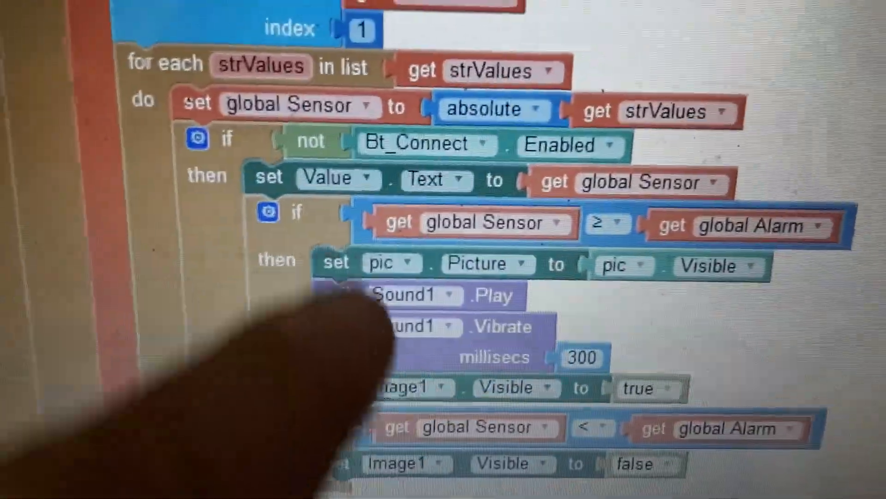
pyautogui.scroll(3)
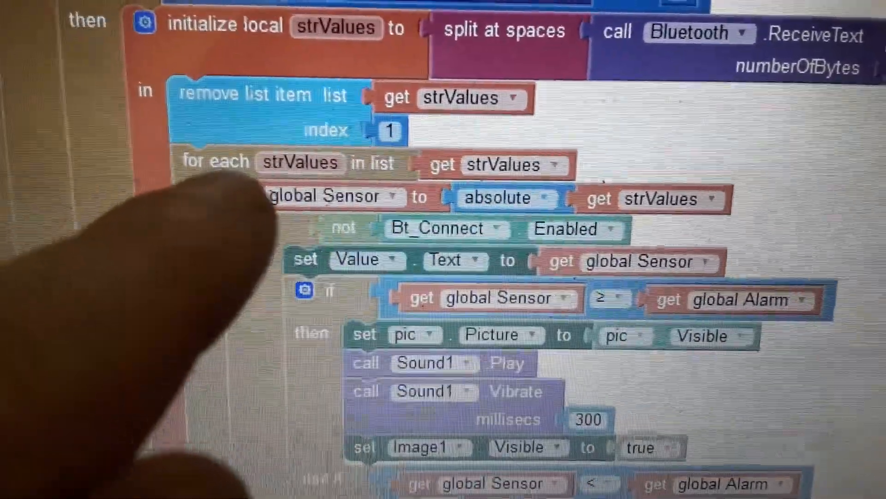
pyautogui.scroll(-3)
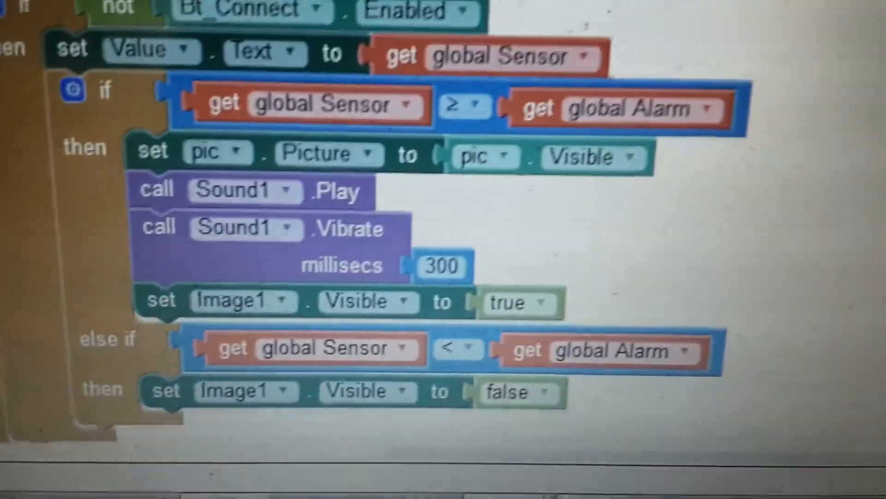